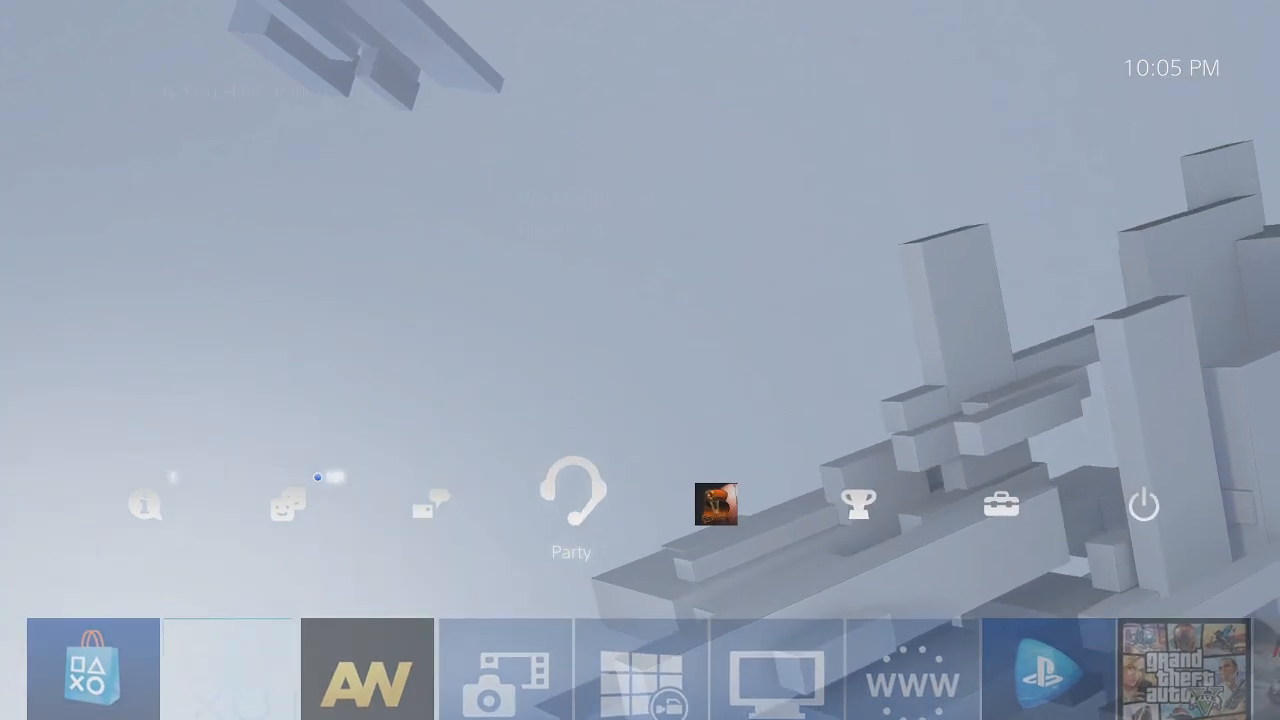
Enter the 'We Mobbin DvD' party, listing its four of eight members
click(572, 496)
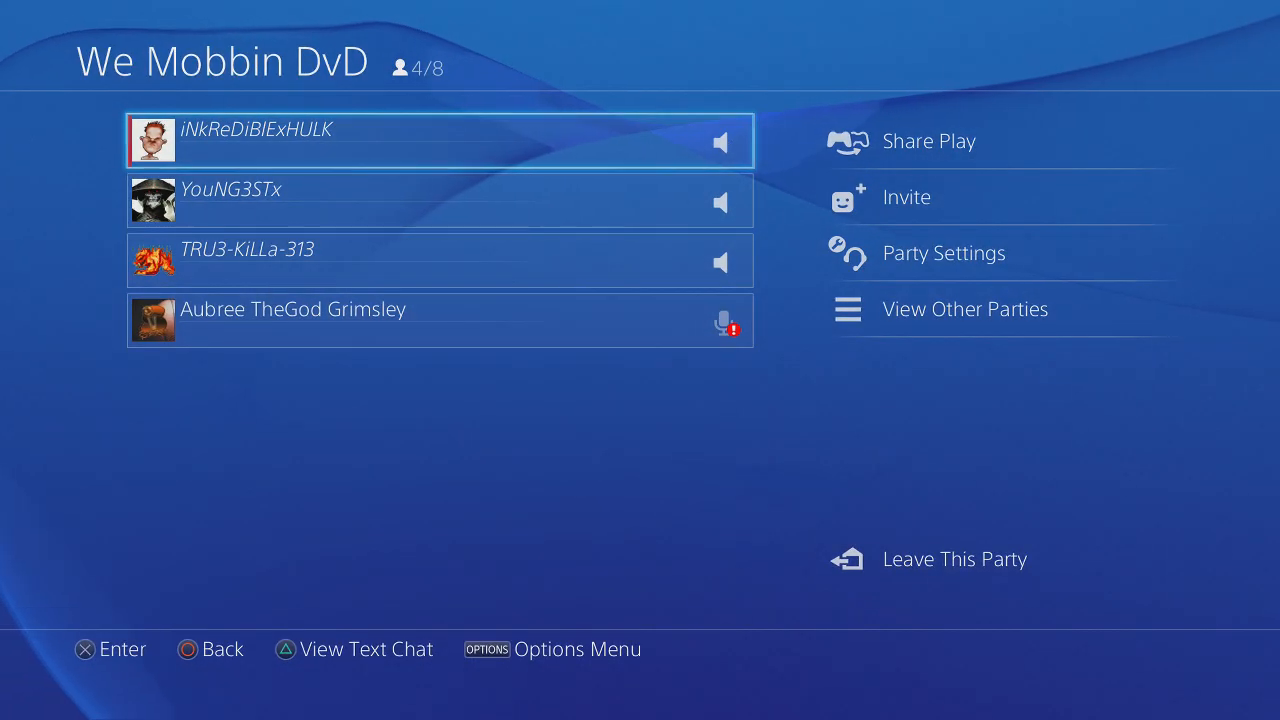